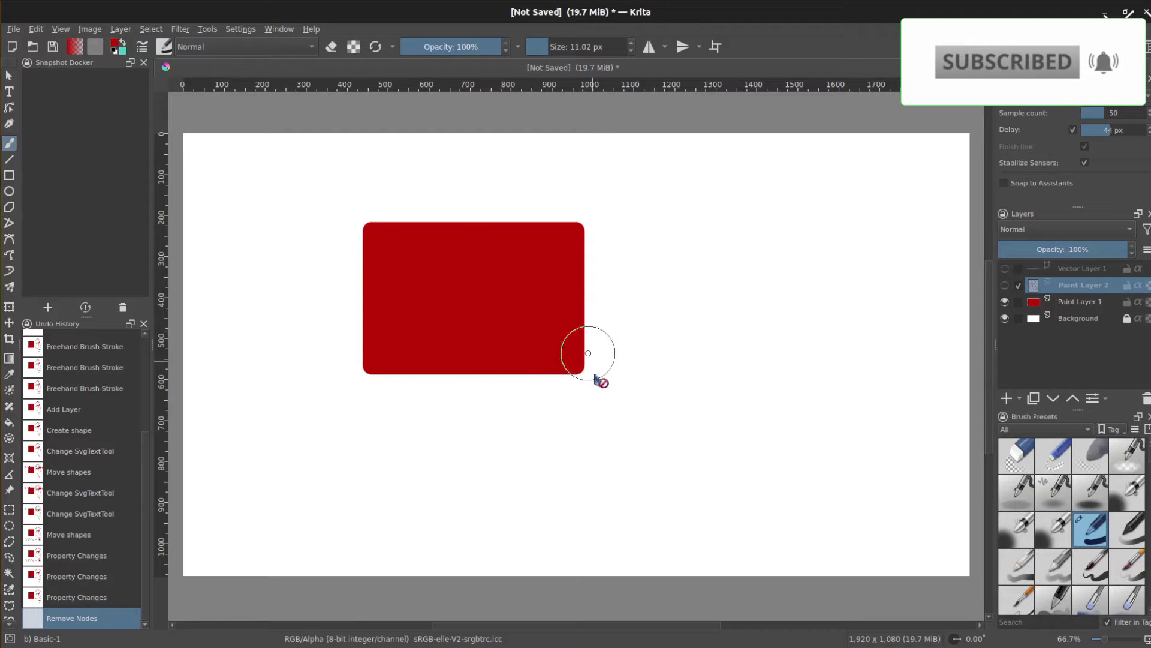
pyautogui.moveTo(612, 288)
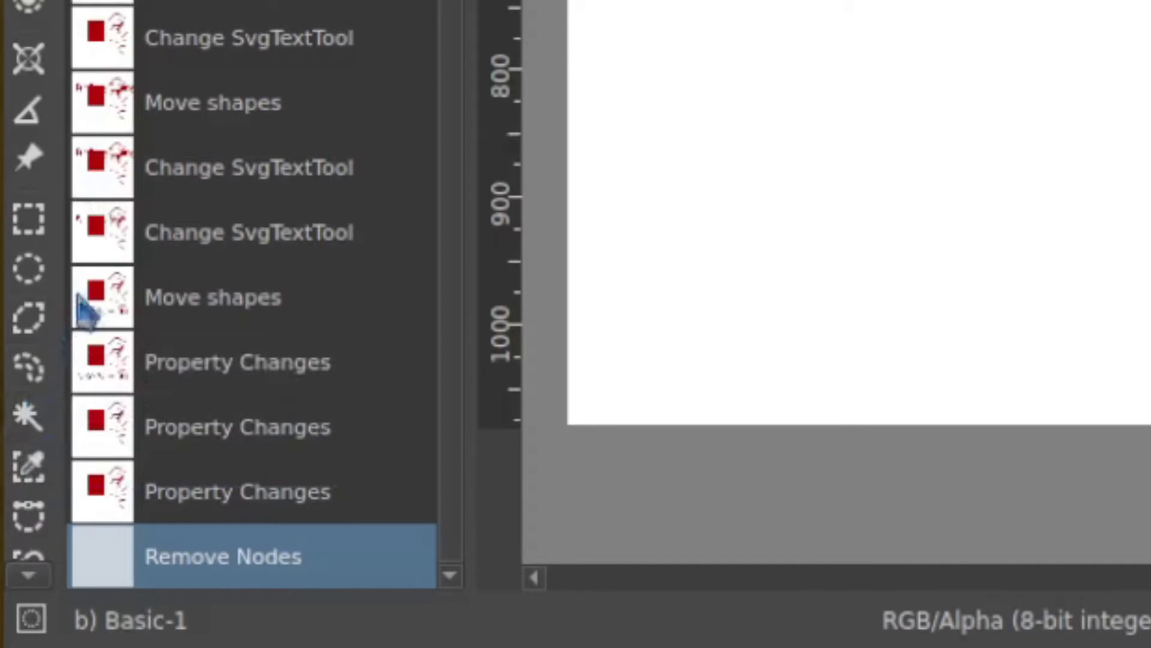
# Use the Contiguous Selection Tool to select the white area around the red rectangle.
pyautogui.click(30, 416)
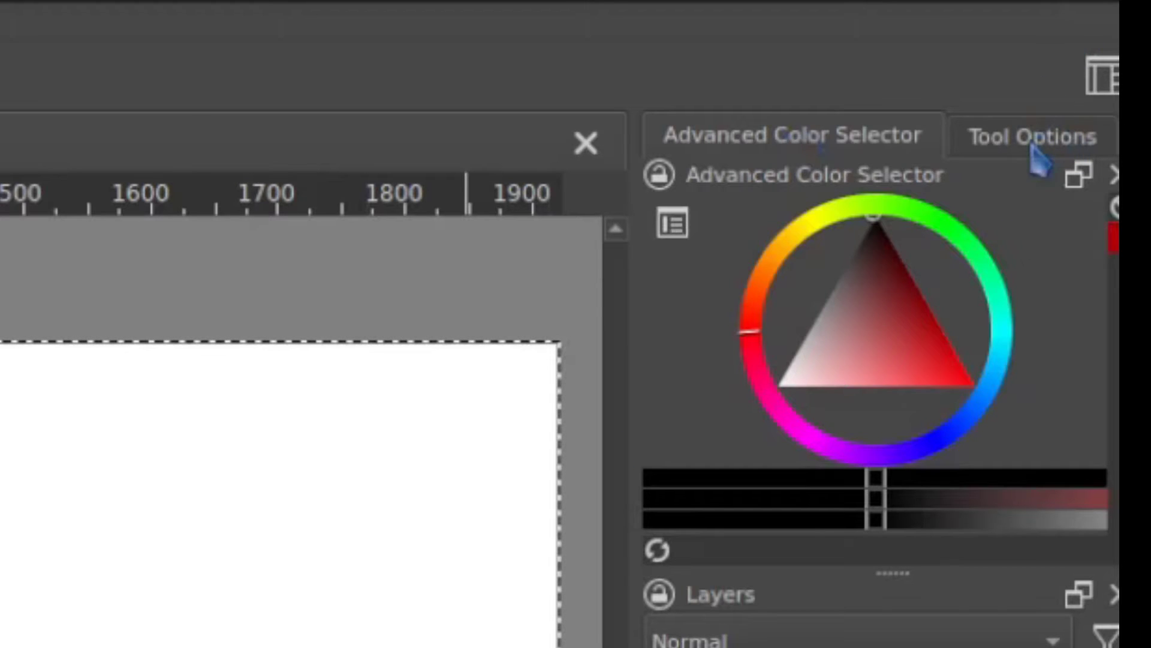
pyautogui.click(1028, 137)
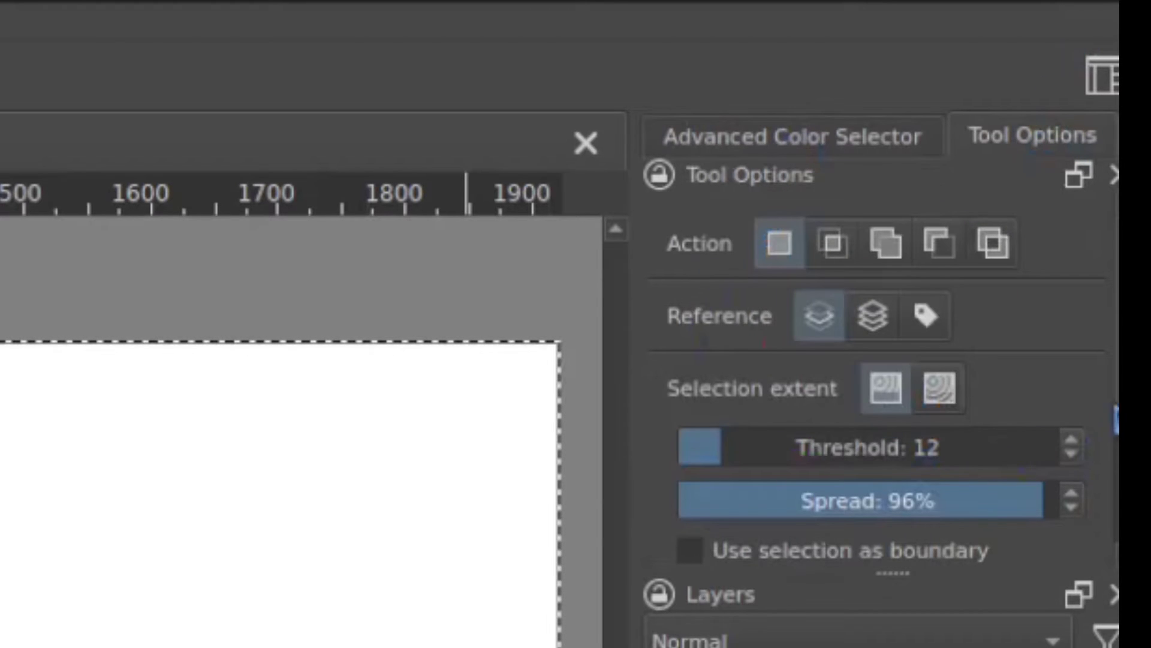
pyautogui.scroll(-3)
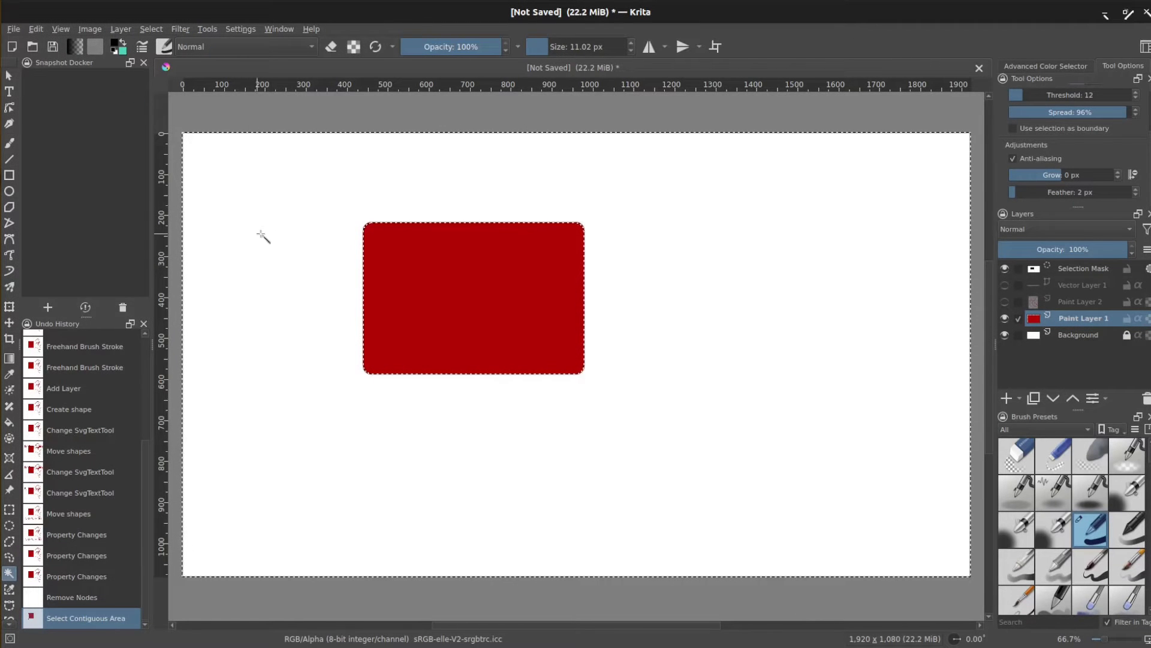
# Invert the selection to the rectangle and apply Grow Selection to expand it.
pyautogui.click(151, 29)
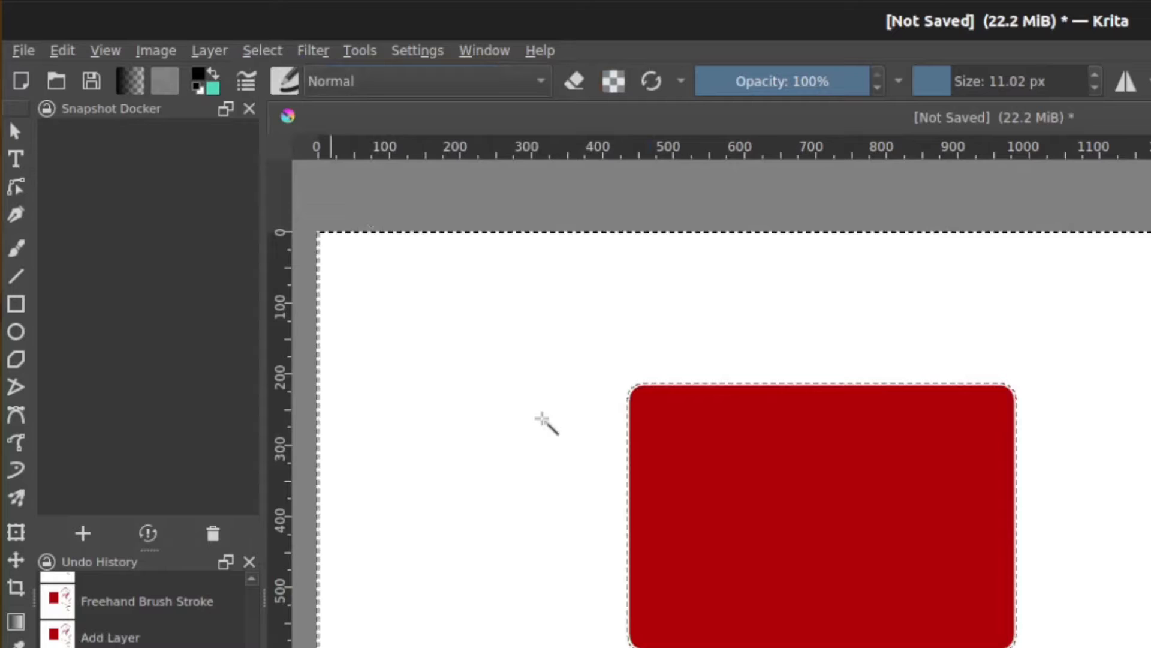
pyautogui.moveTo(885, 562)
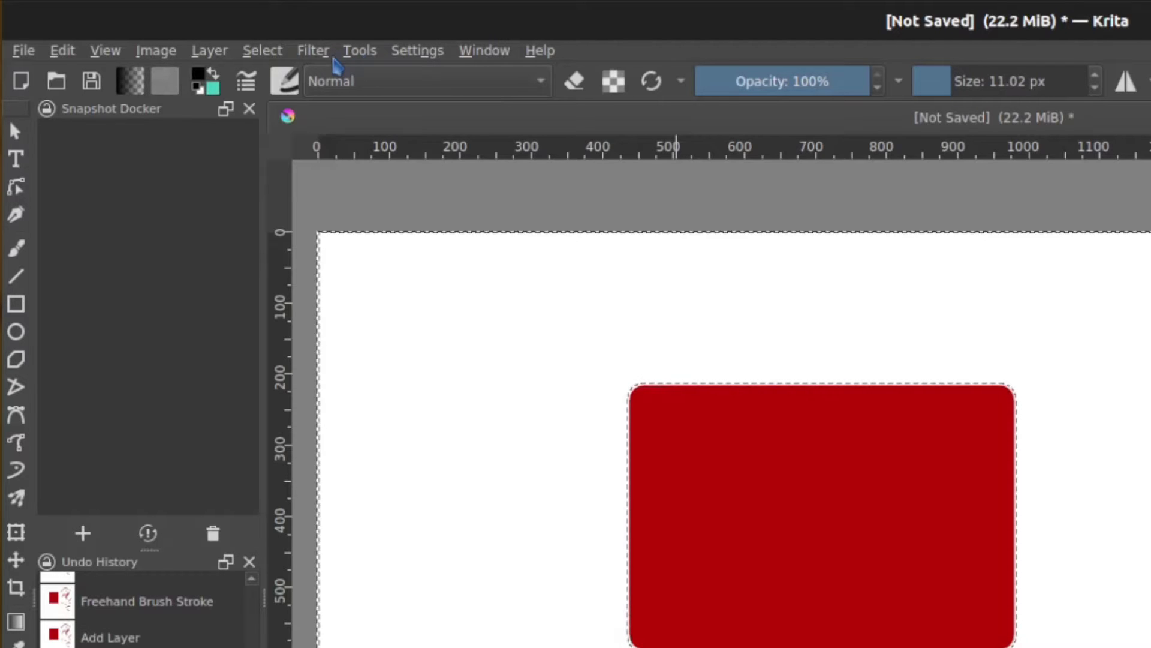
pyautogui.click(262, 50)
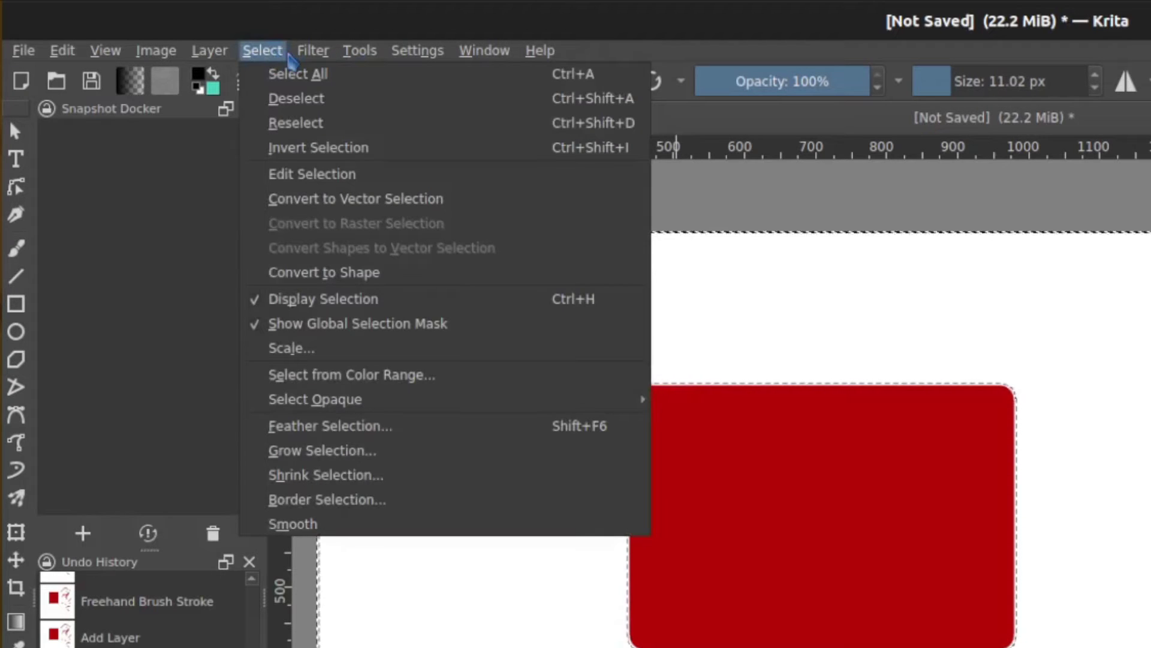
pyautogui.moveTo(324, 449)
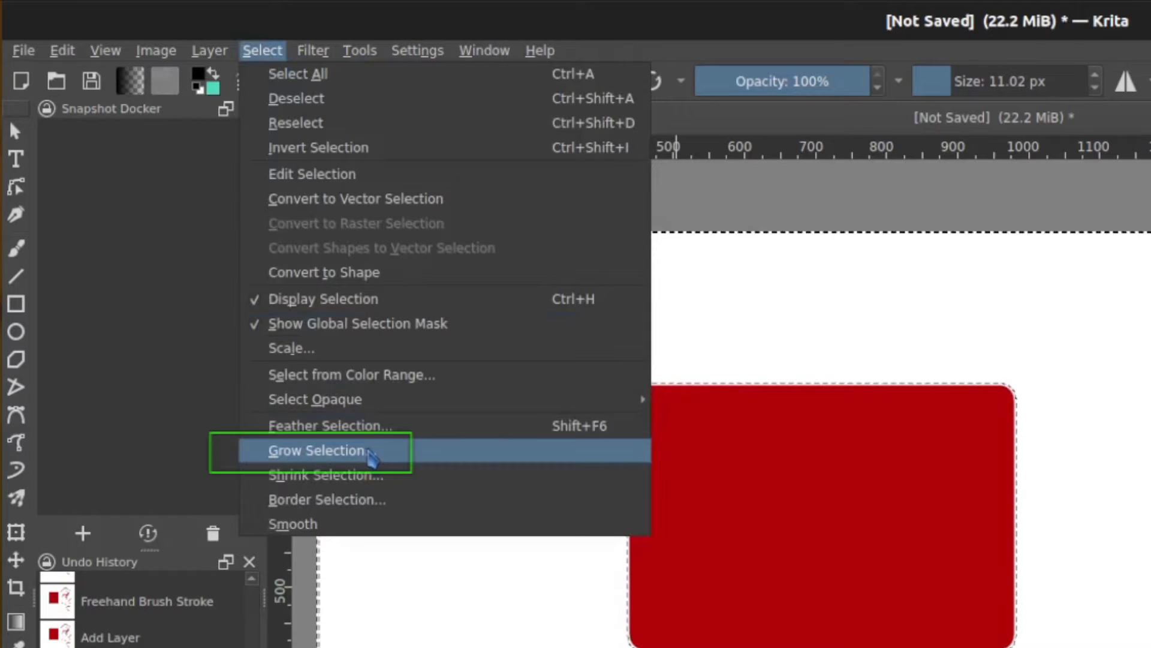
pyautogui.click(316, 451)
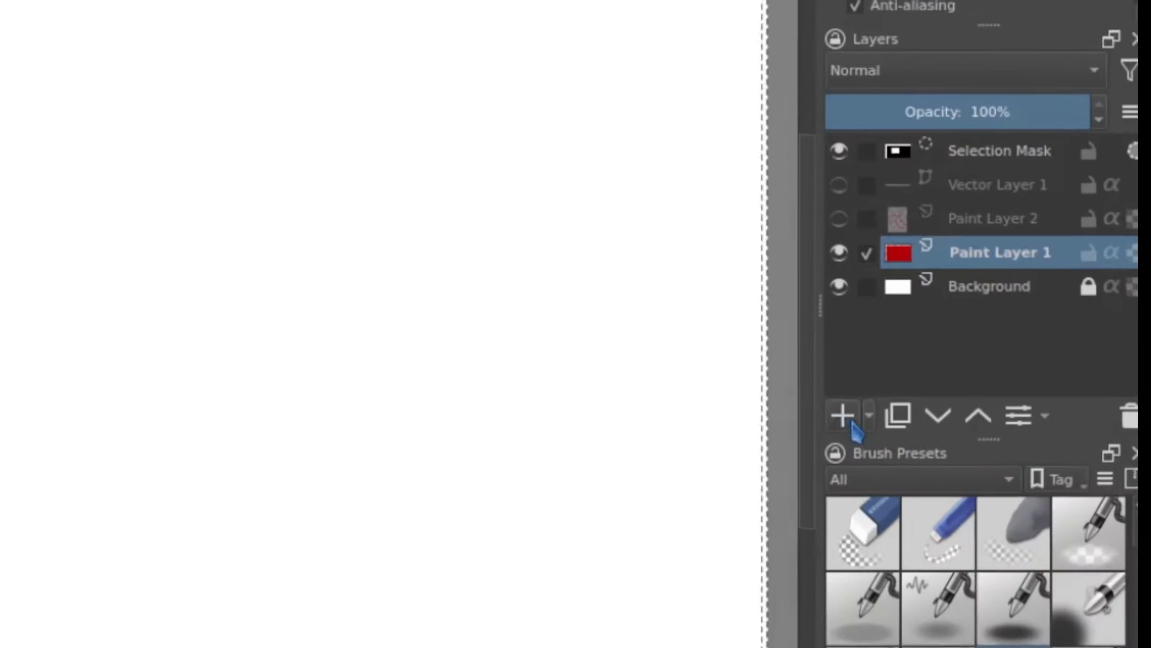
# Add a new paint layer for the rectangle's black outline.
pyautogui.click(842, 415)
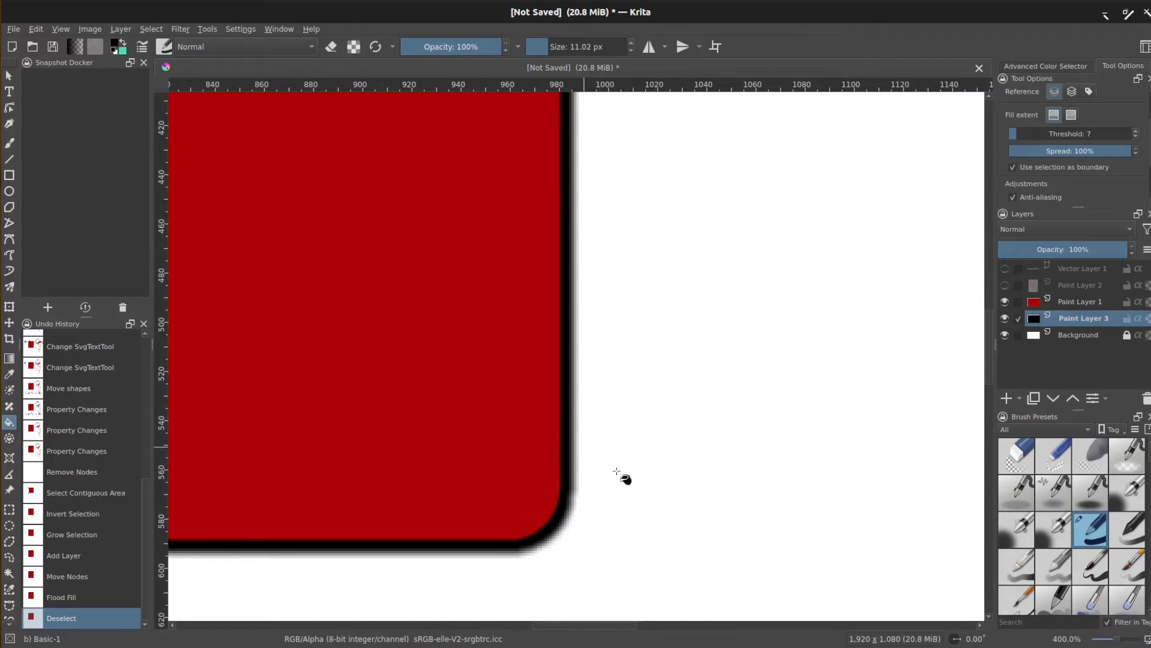
pyautogui.moveTo(360, 418)
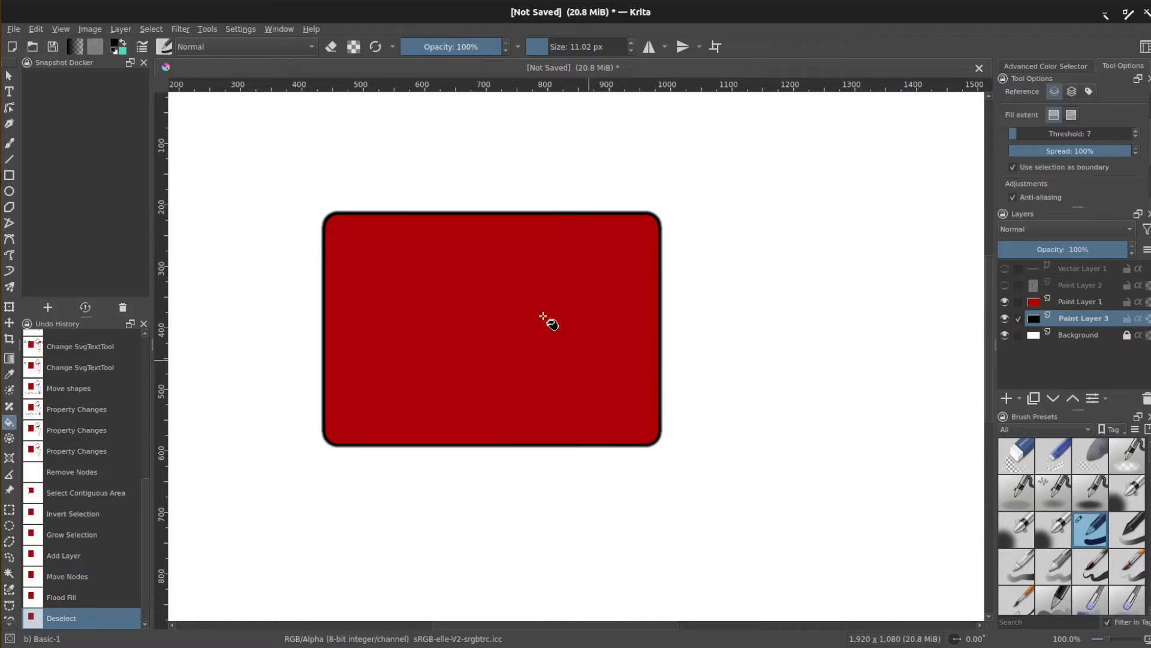
pyautogui.moveTo(389, 441)
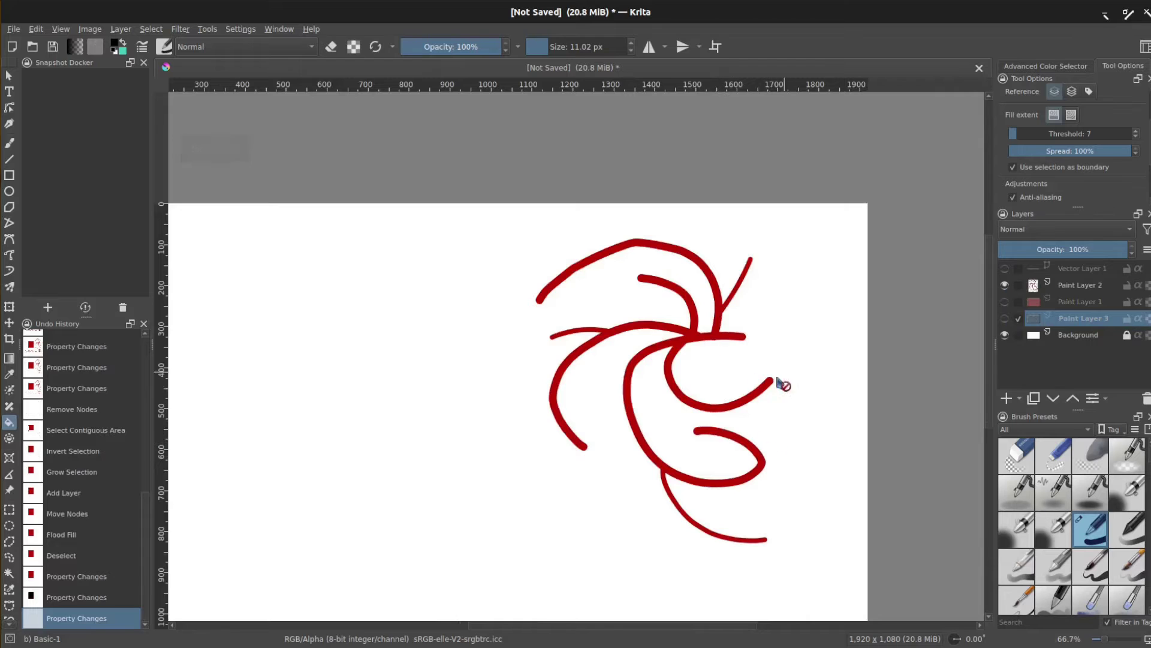
# Duplicate the red strokes layer and use Select Opaque on the copy.
pyautogui.click(1080, 285)
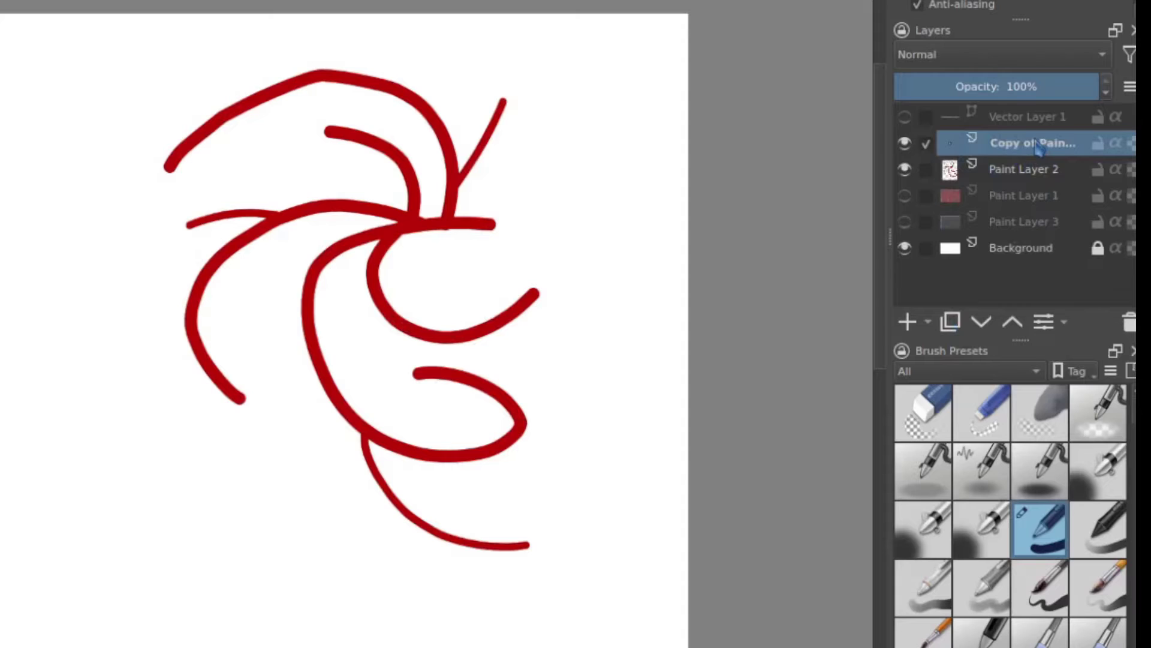
pyautogui.moveTo(1034, 142)
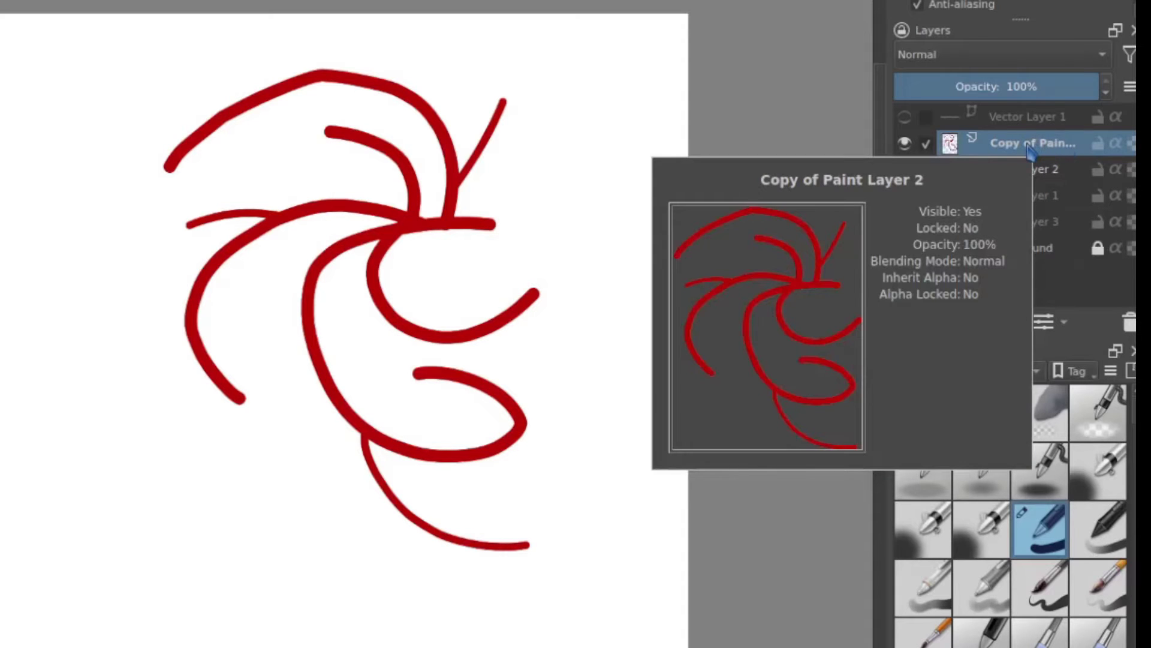
pyautogui.rightClick(1032, 144)
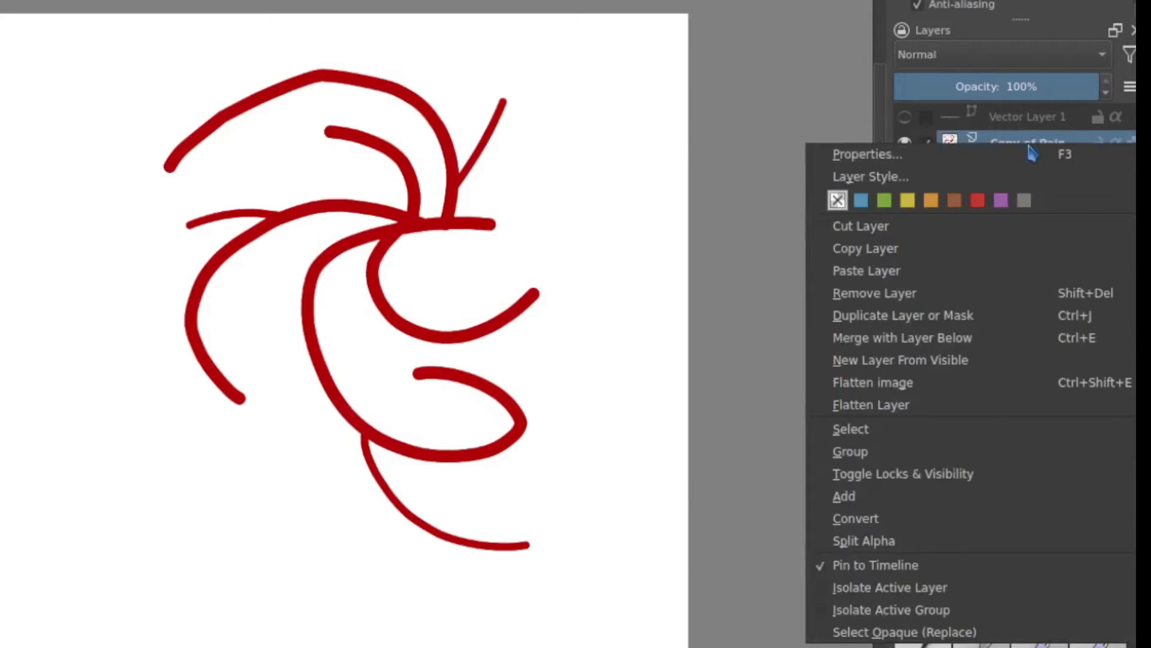
pyautogui.moveTo(856, 517)
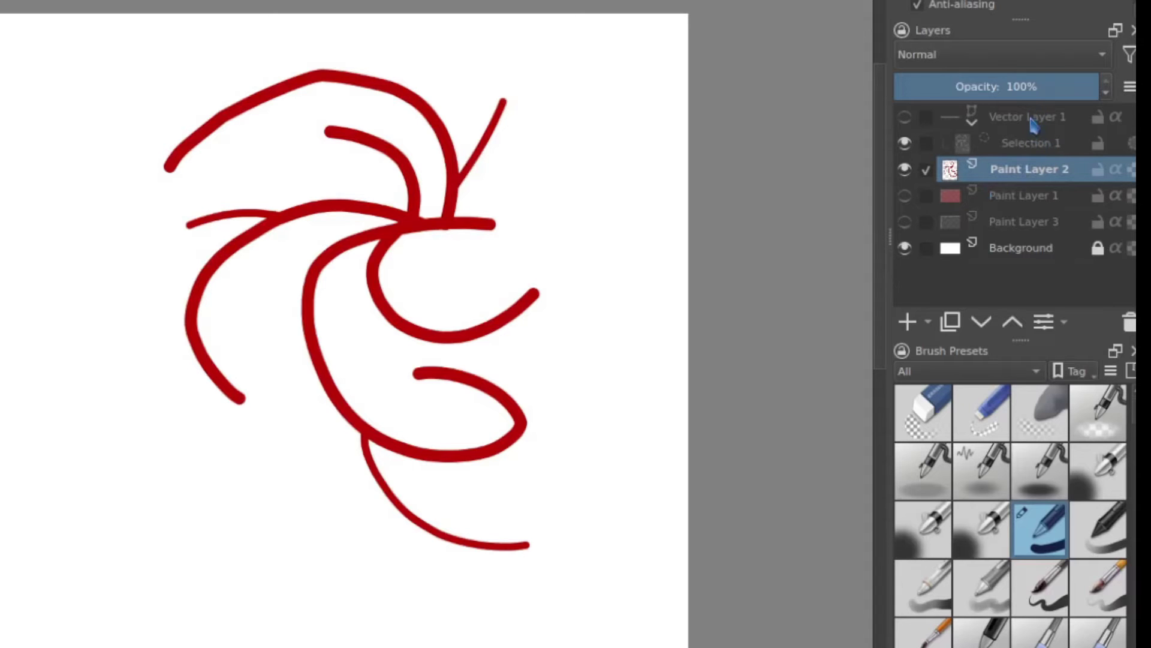
pyautogui.click(1031, 143)
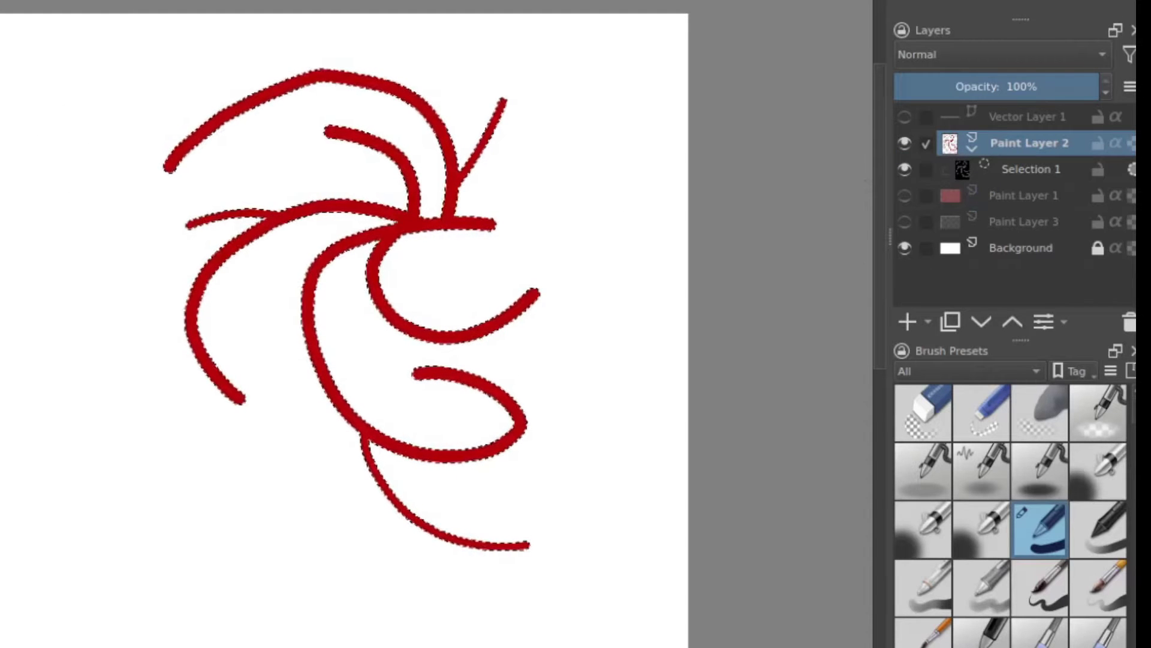
# Edit the strokes-shaped Selection 1 mask and return to the red strokes layer.
pyautogui.click(1031, 169)
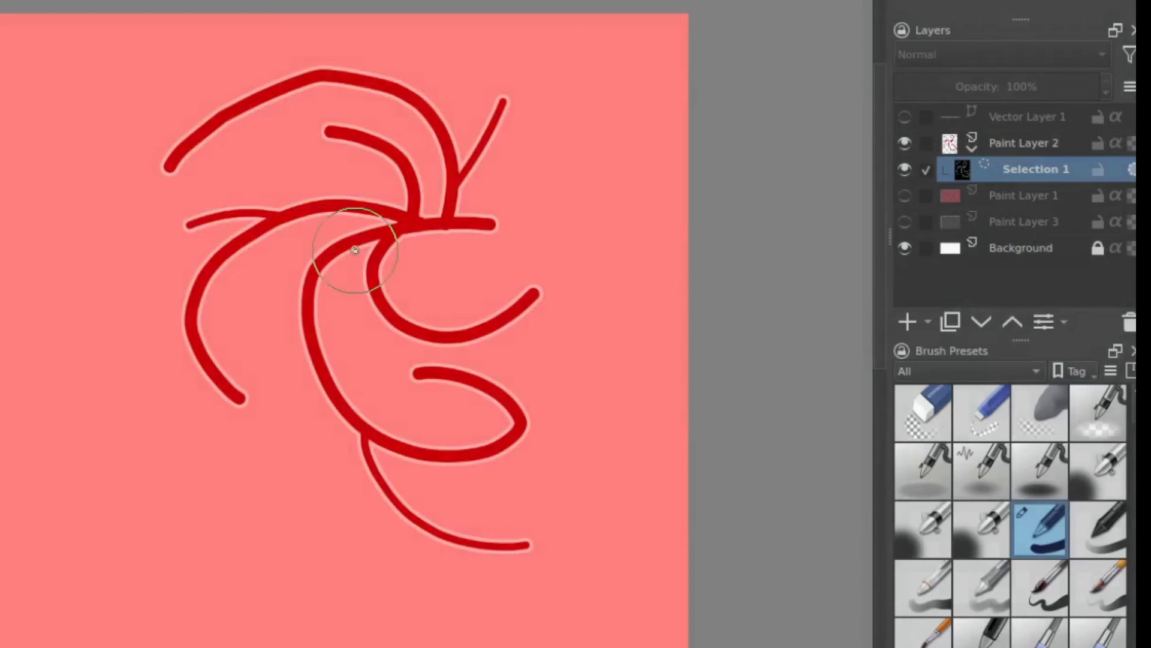
pyautogui.click(1023, 142)
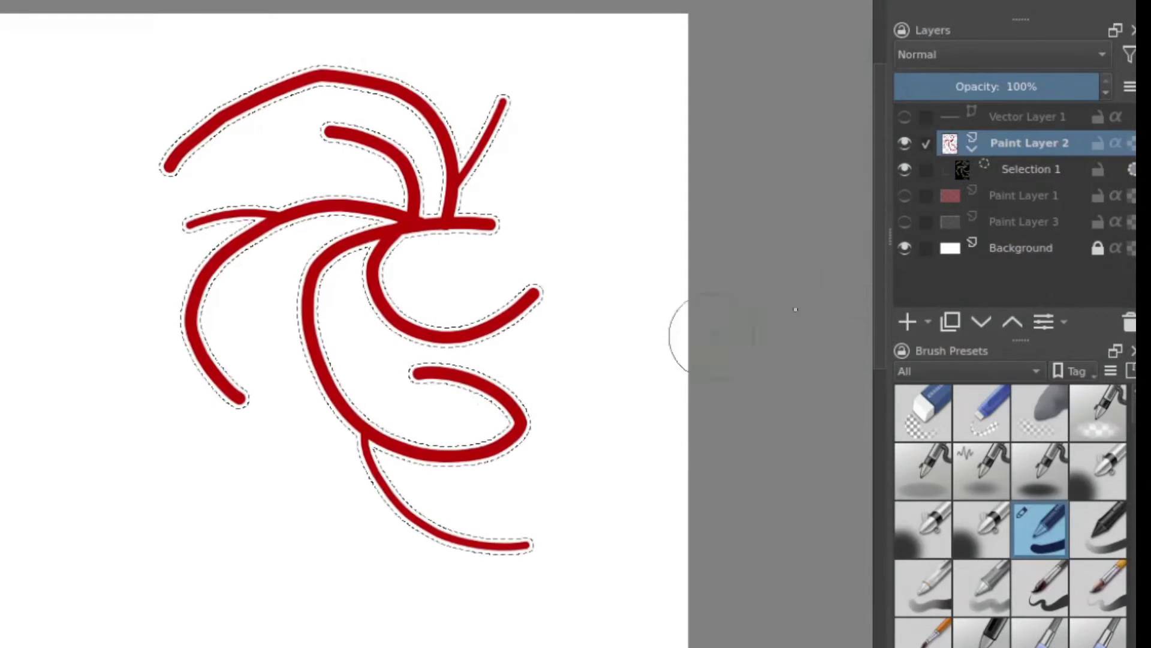
pyautogui.click(907, 322)
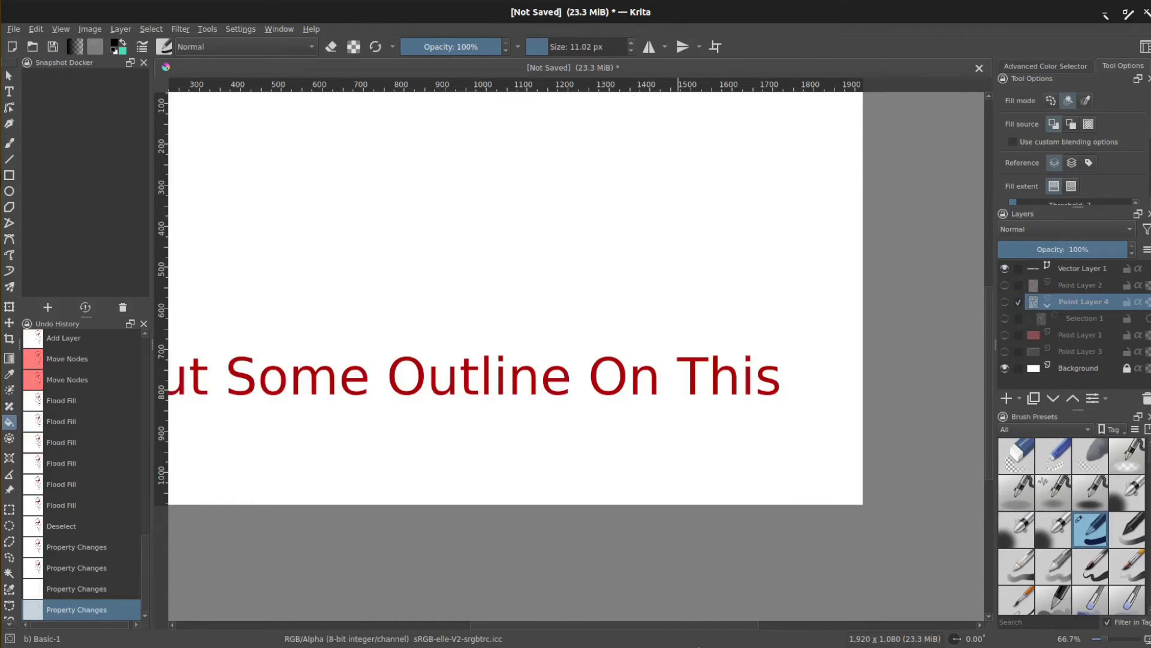
# Duplicate Vector Layer 1 and convert the copy to a paint layer.
pyautogui.hscroll(-3)
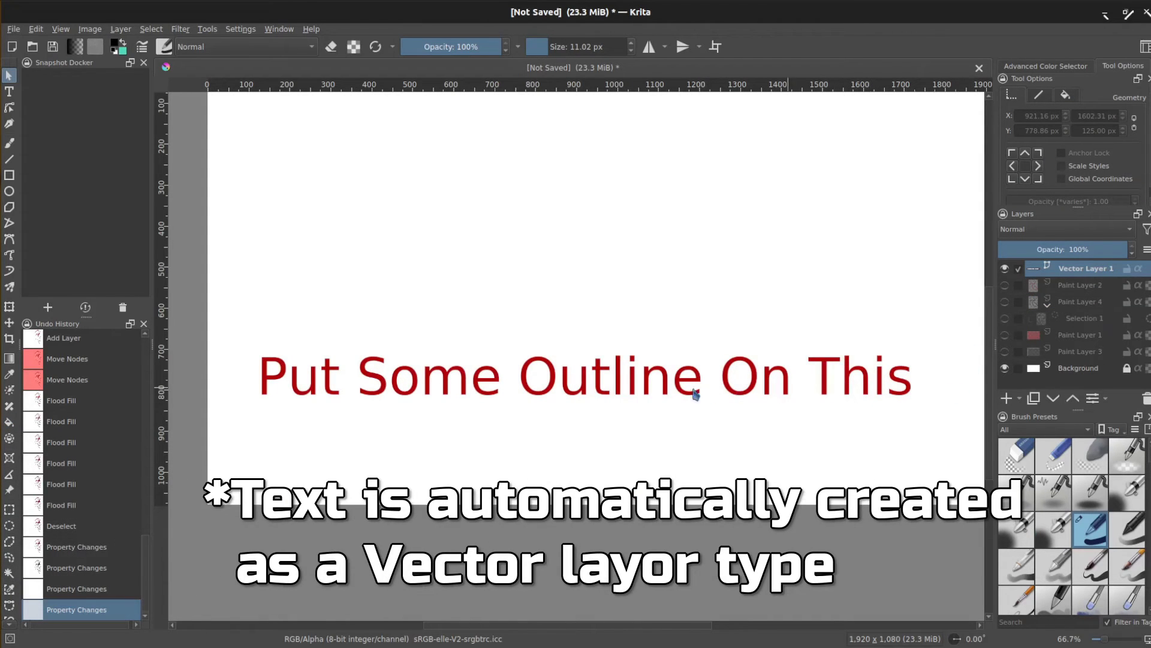
pyautogui.moveTo(698, 420)
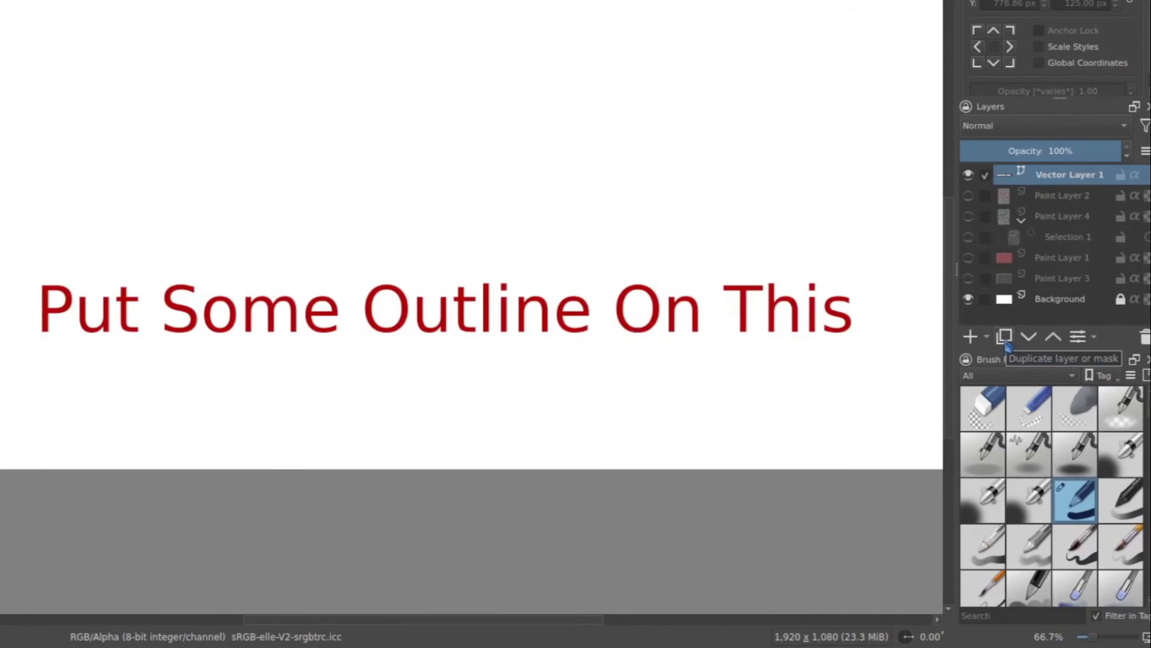
pyautogui.click(1004, 337)
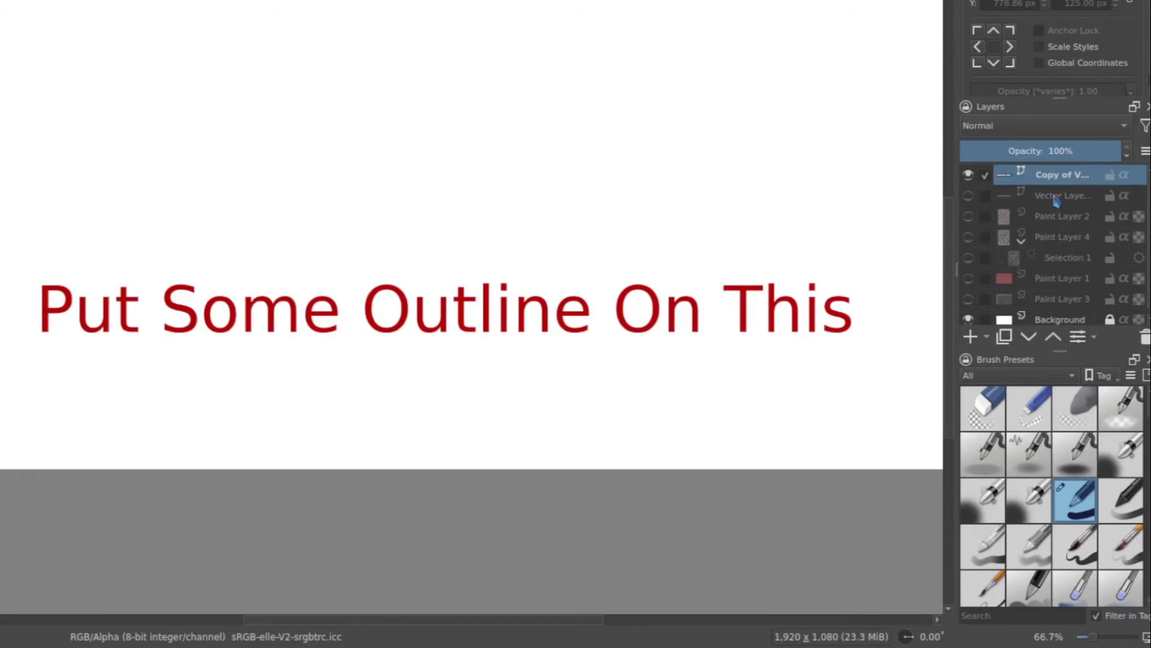
pyautogui.rightClick(1059, 174)
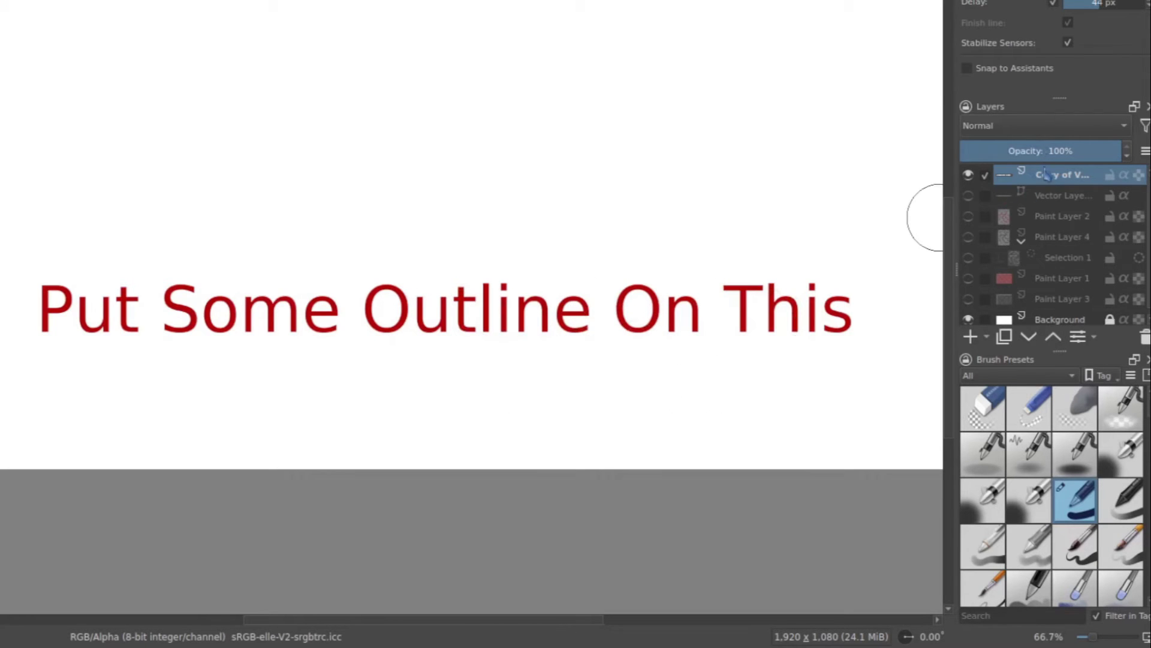
pyautogui.moveTo(1003, 336)
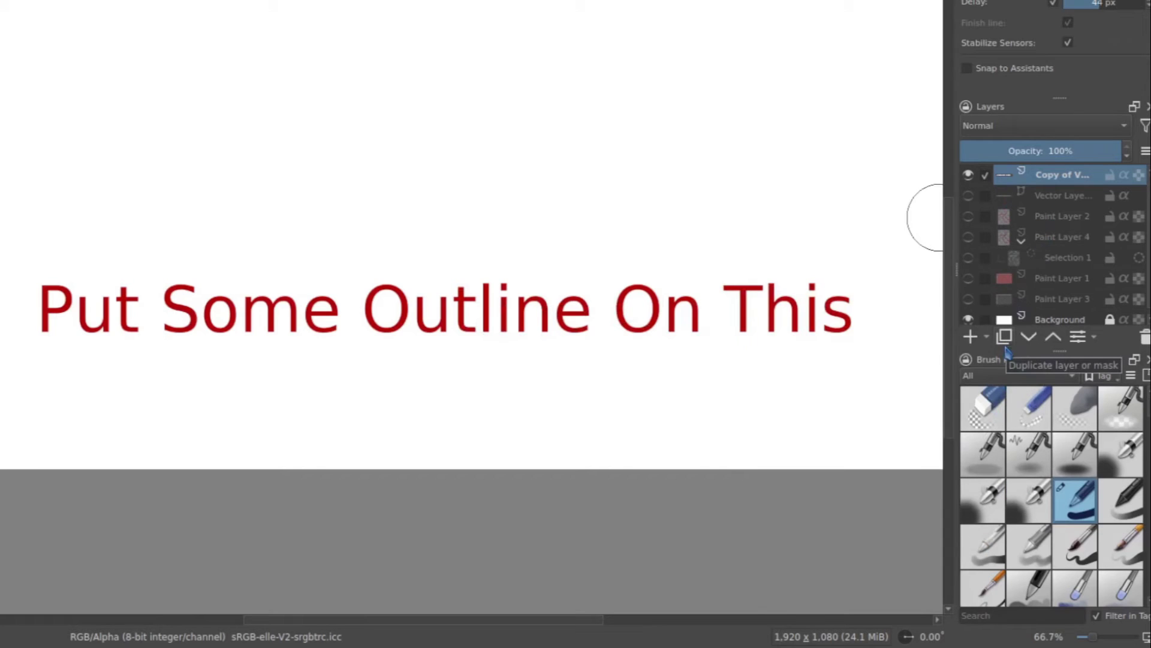
# Turn a duplicate of the text layer into a selection and grow it by 8 px.
pyautogui.click(1004, 337)
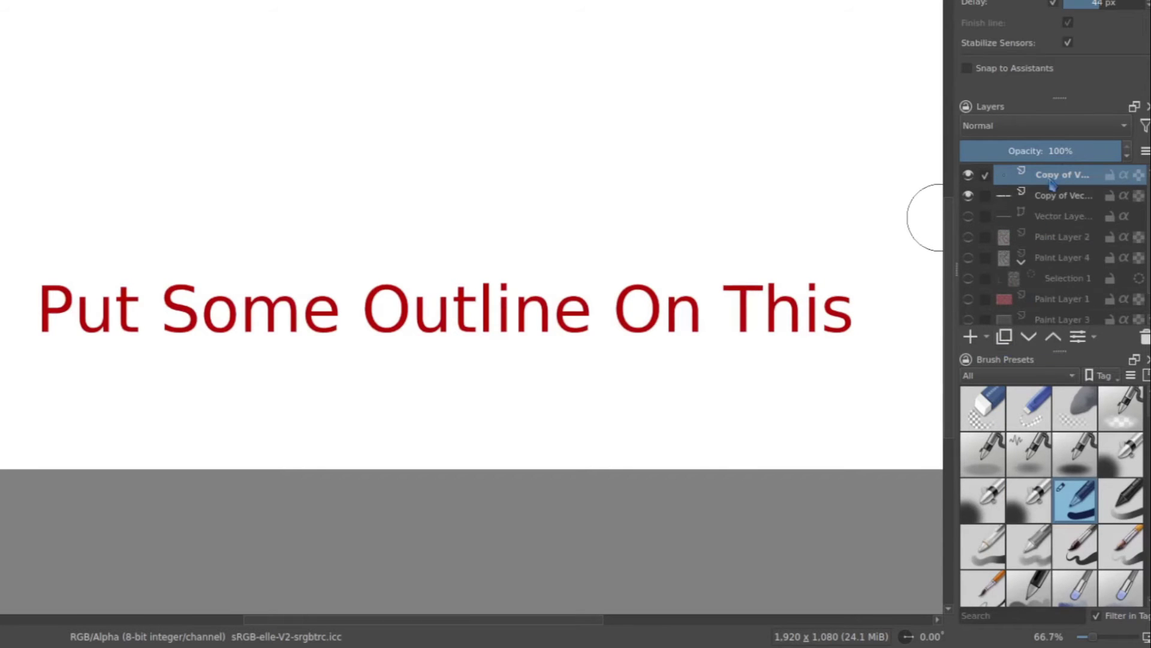
pyautogui.rightClick(1061, 174)
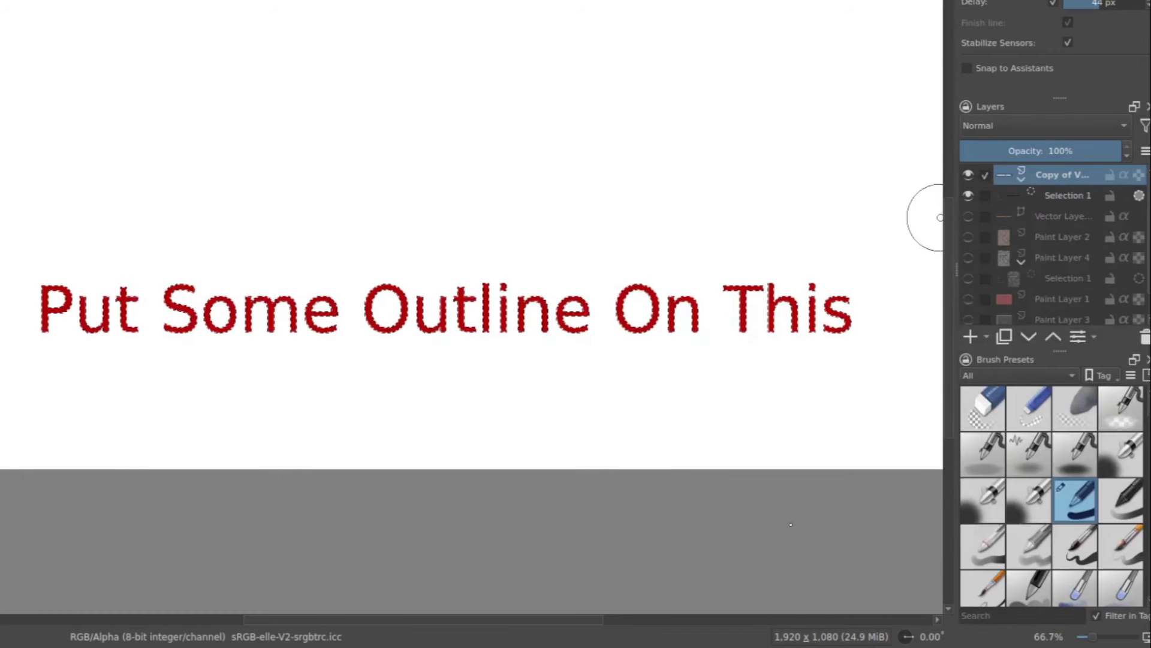
pyautogui.moveTo(690, 353)
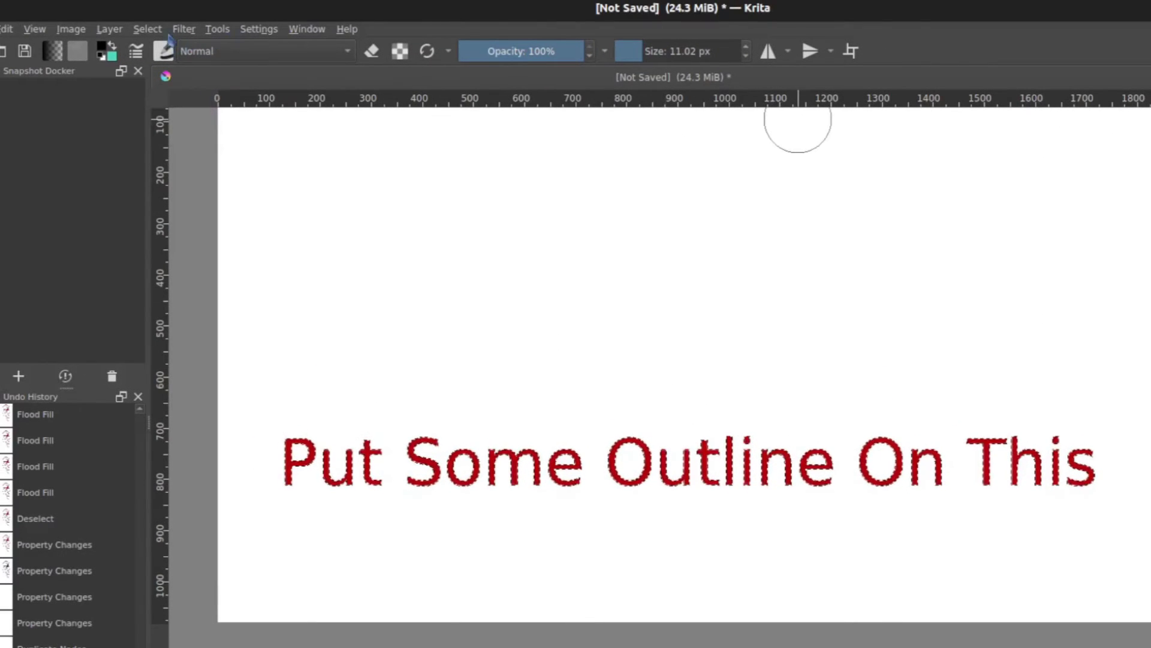
pyautogui.click(147, 29)
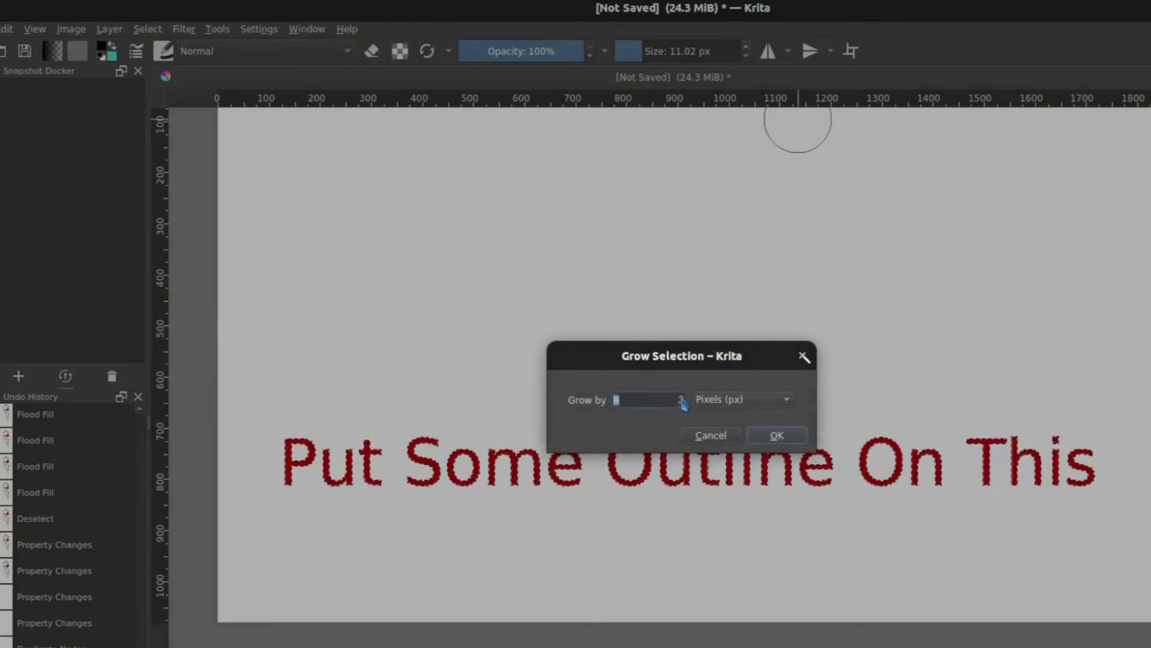
pyautogui.click(775, 435)
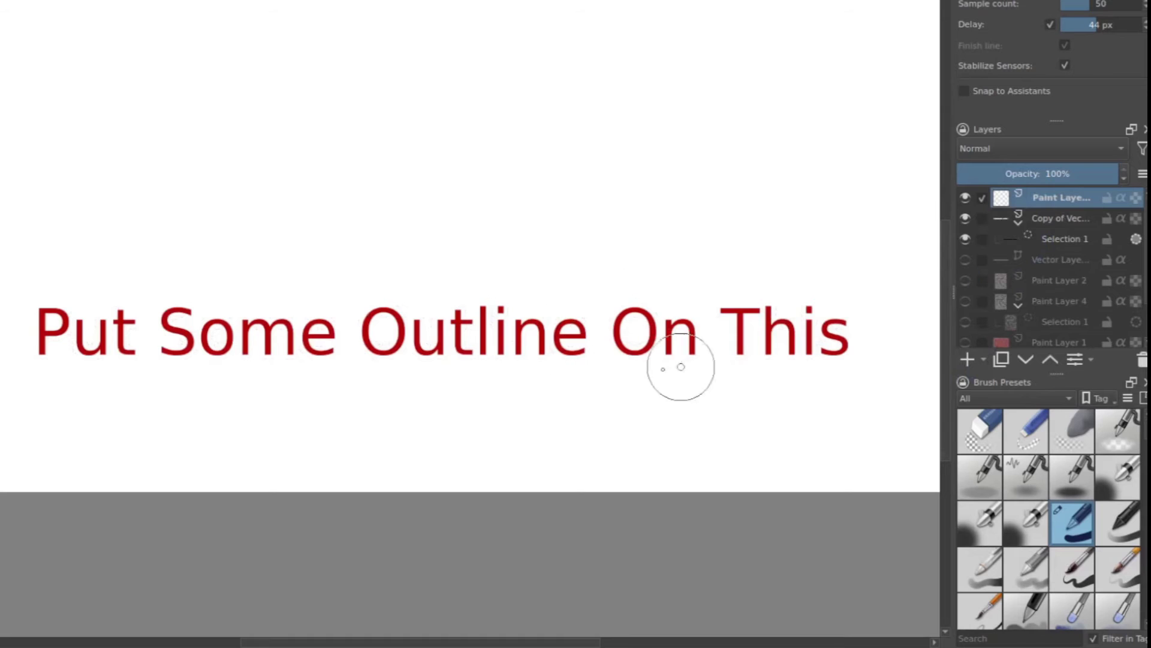
pyautogui.moveTo(910, 330)
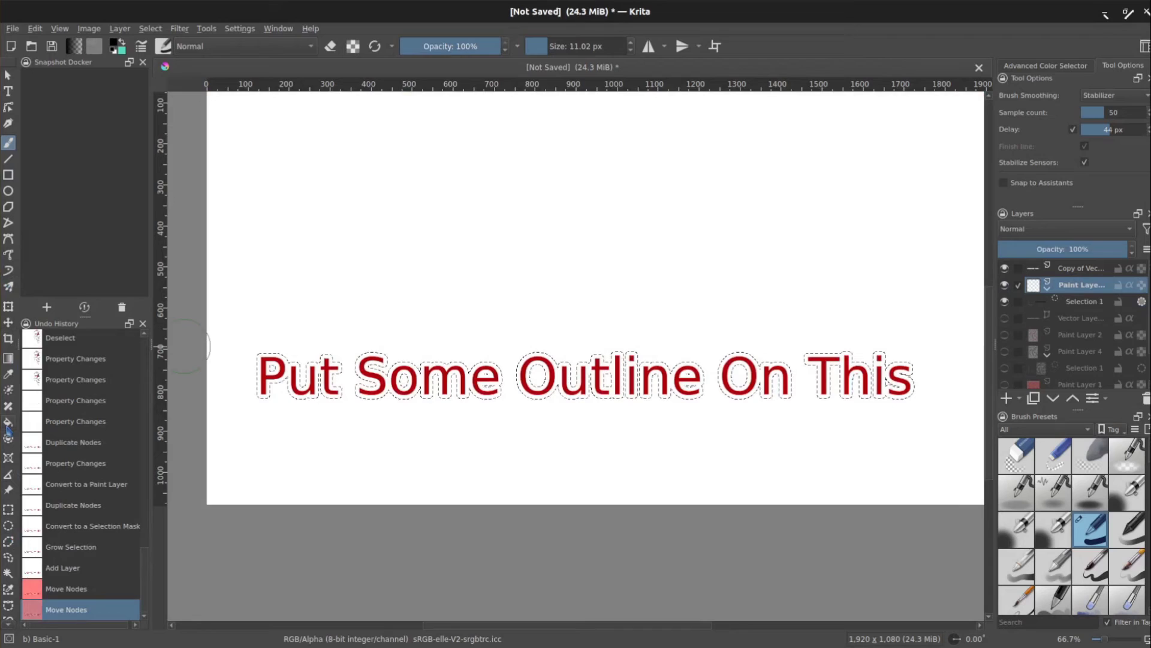
# Fill black inside the grown selection around Put, Outline, On and This.
pyautogui.click(9, 421)
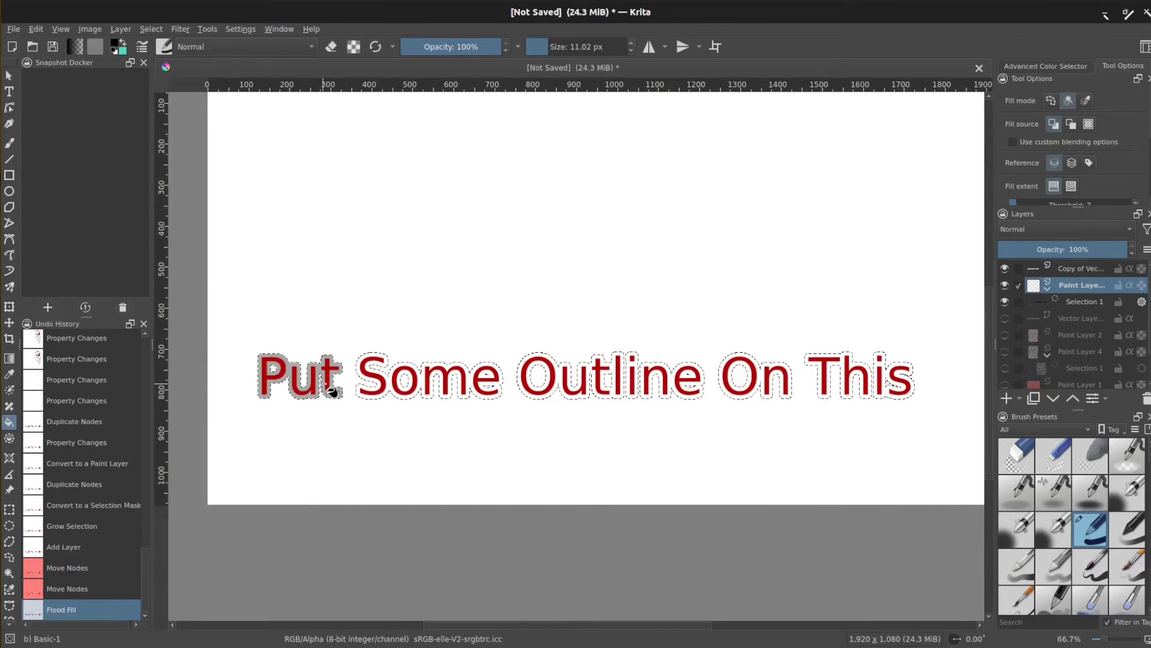
pyautogui.click(300, 376)
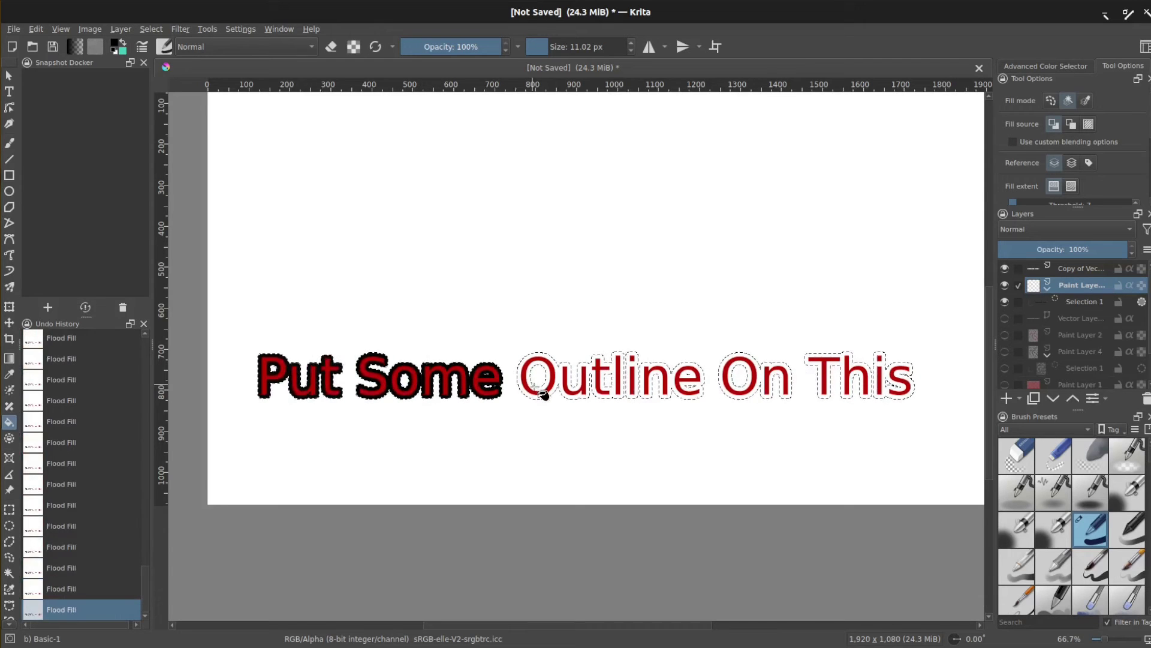
pyautogui.click(542, 395)
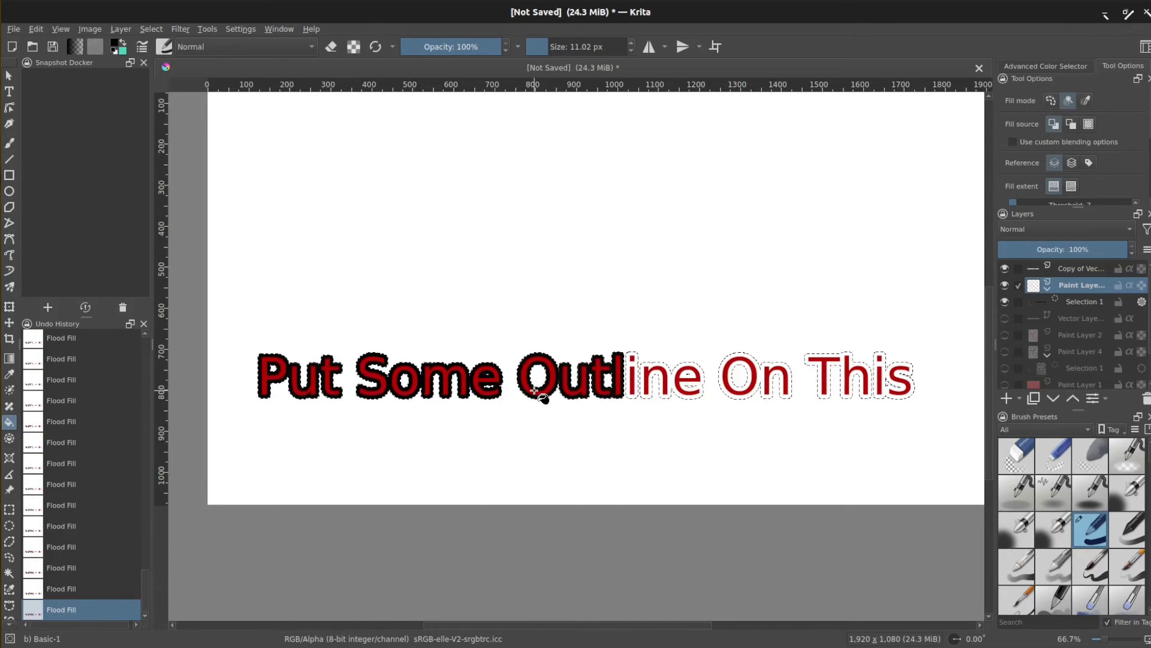
pyautogui.click(639, 396)
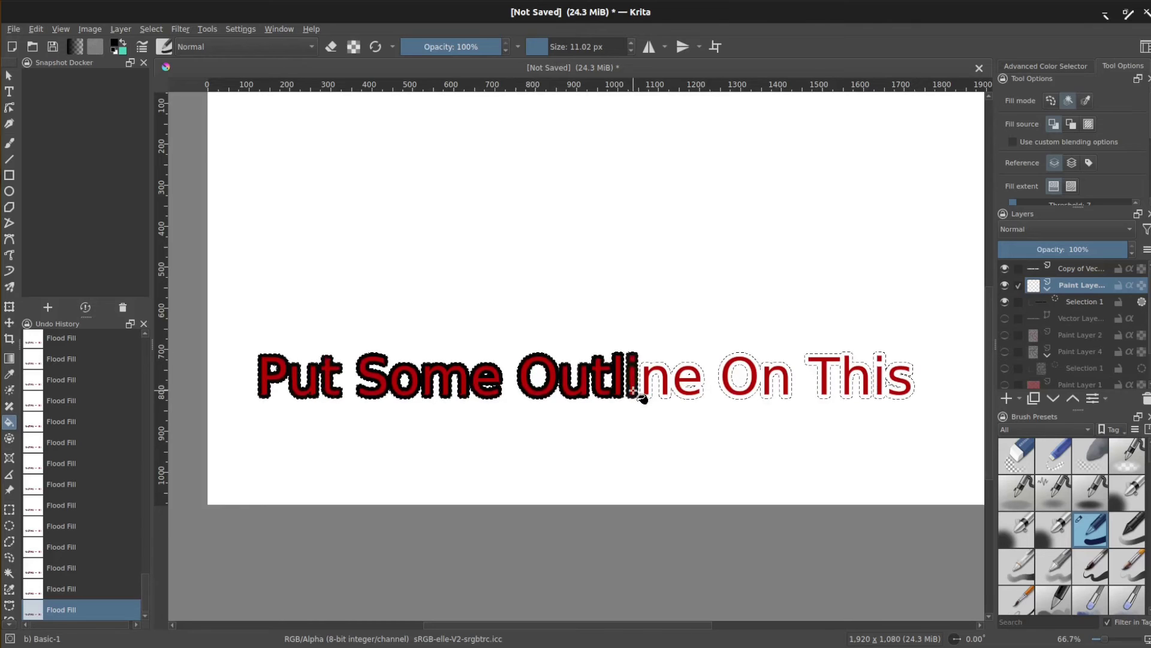
pyautogui.click(661, 397)
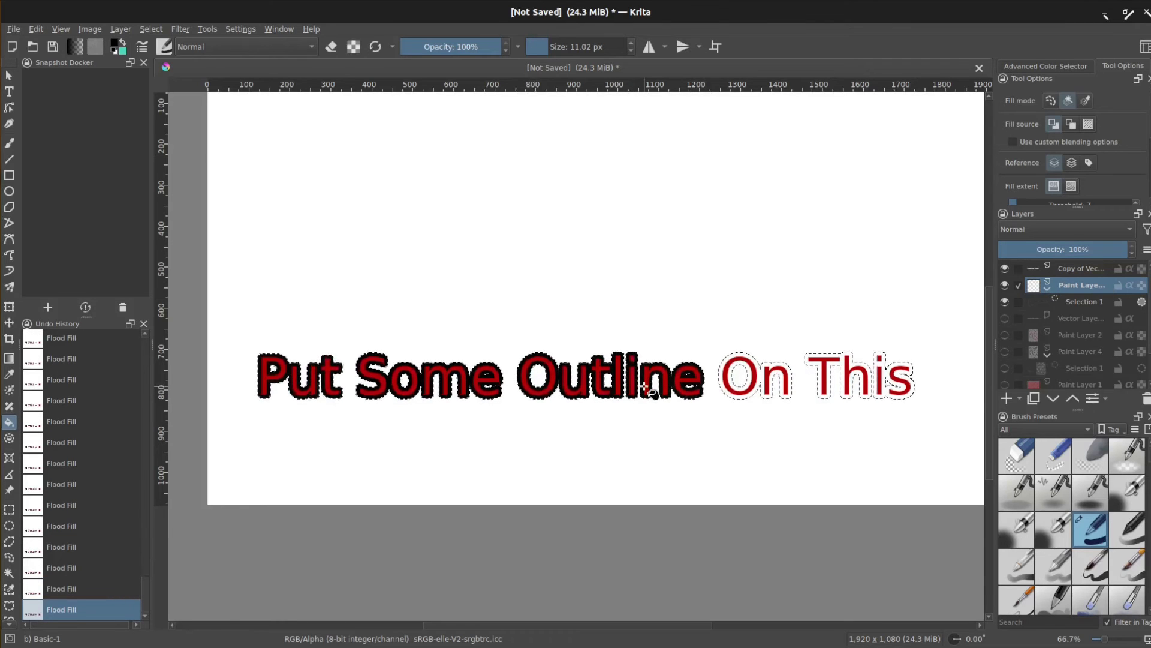
pyautogui.click(743, 379)
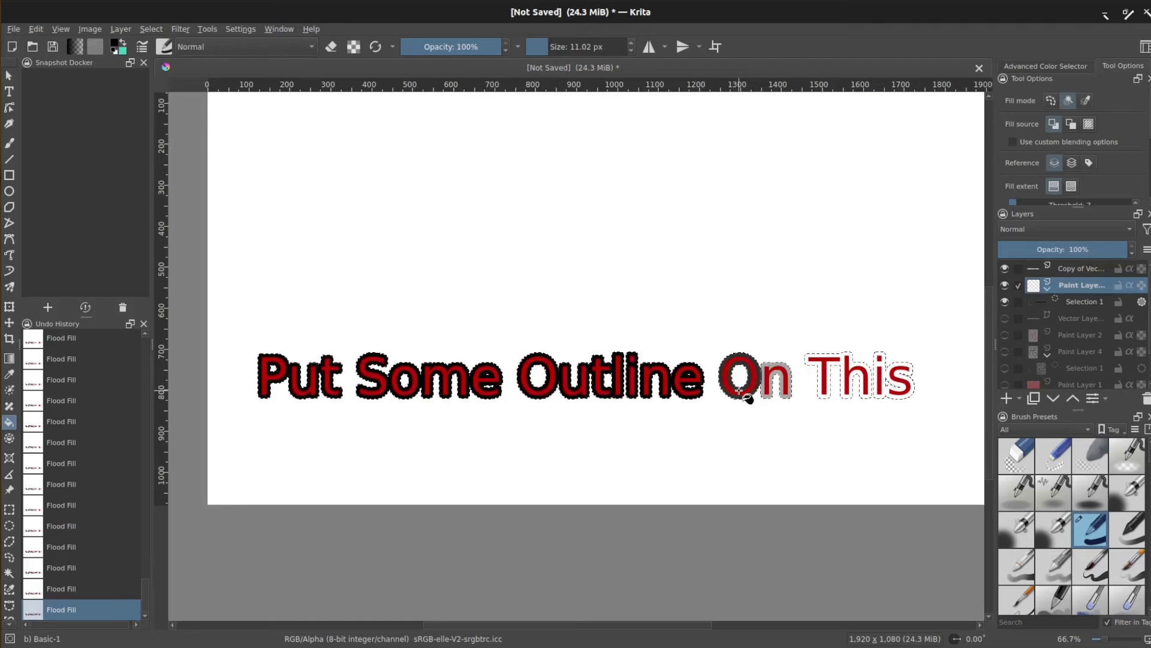
pyautogui.click(746, 386)
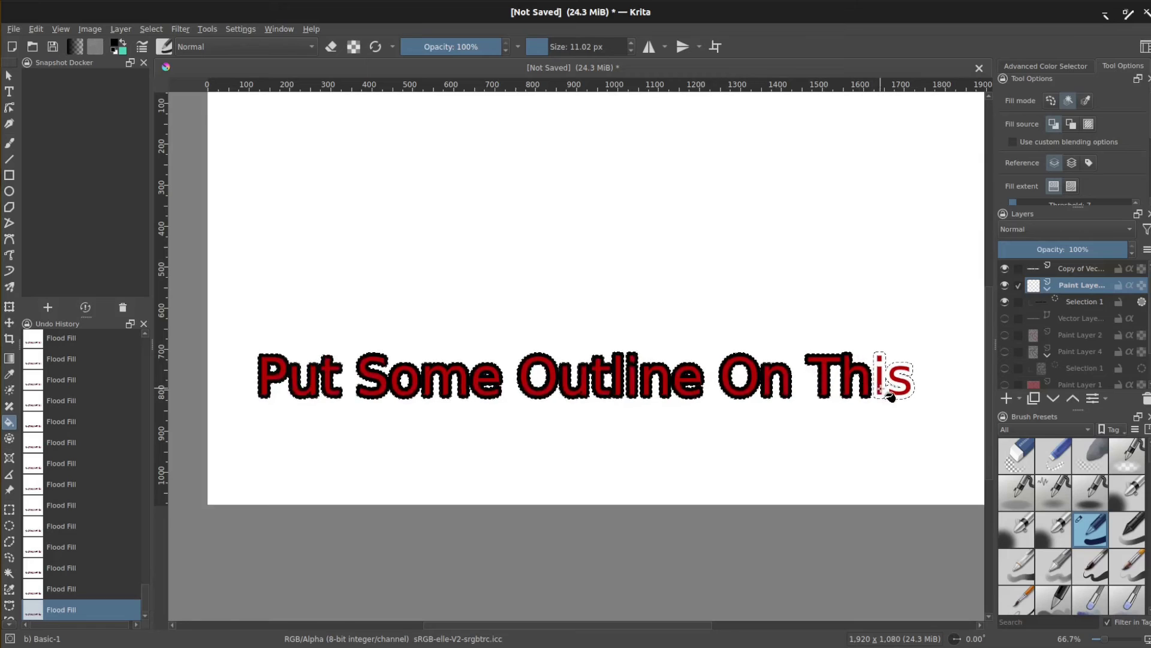
pyautogui.click(892, 385)
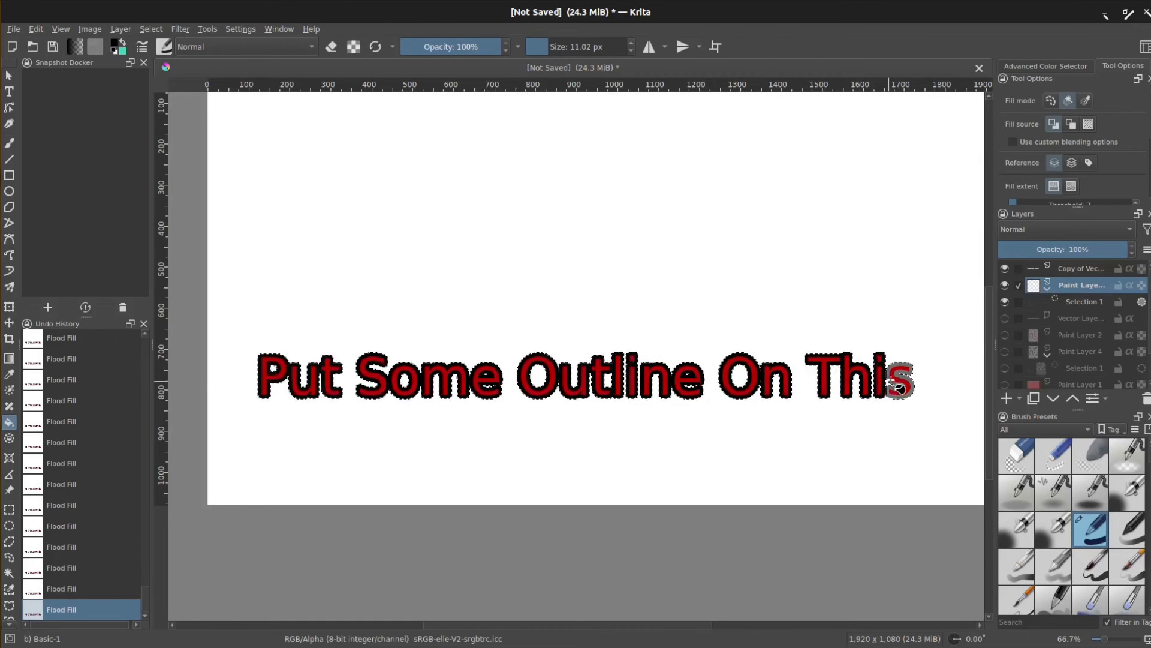
pyautogui.click(896, 382)
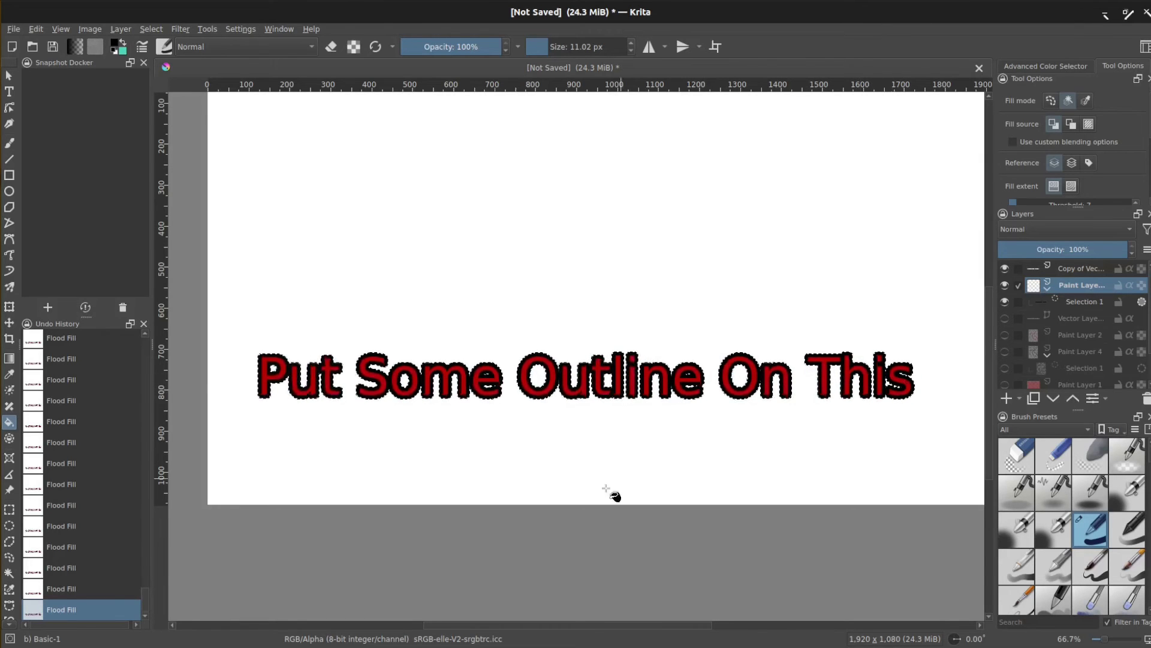